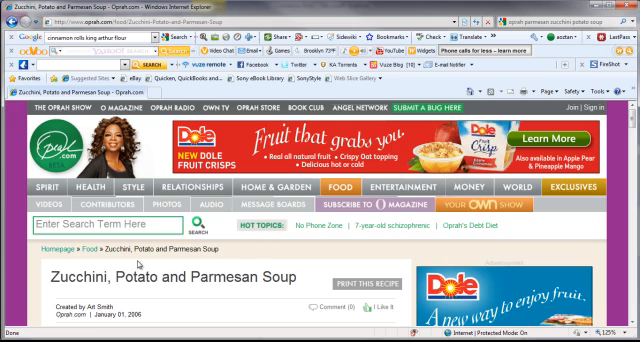
Open the print-friendly view of the Zucchini, Potato and Parmesan Soup recipe
scroll("down", 3)
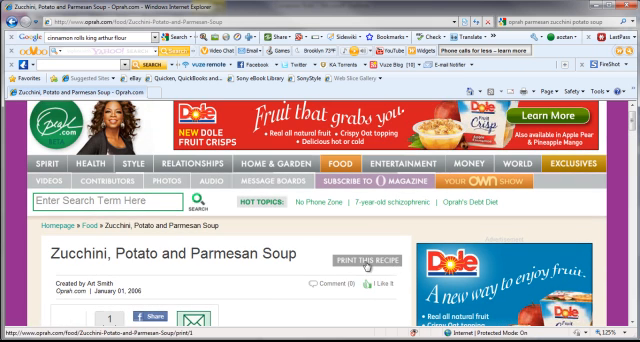
mouse_move(363, 263)
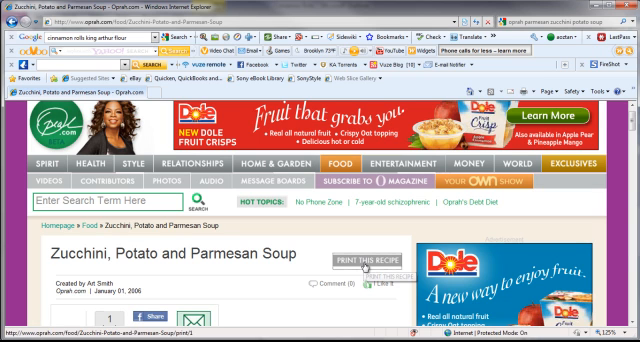
left_click(355, 258)
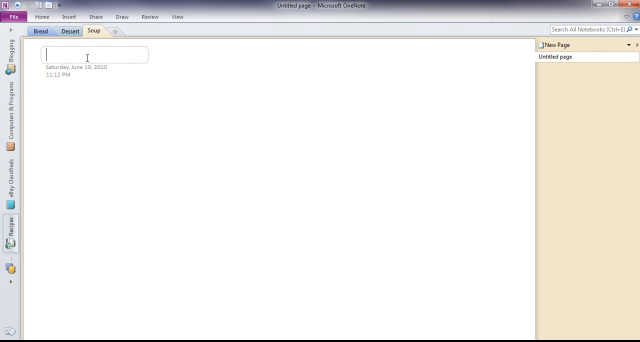
Type 'Zucchini Parmesan Potato Soup' as the new Soup page's title
type("Zuc")
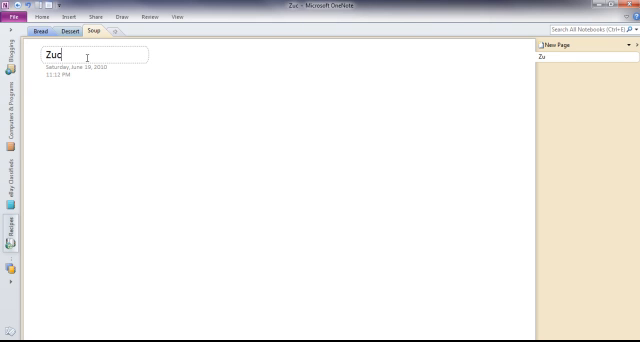
type("chini Parmesan Potato S")
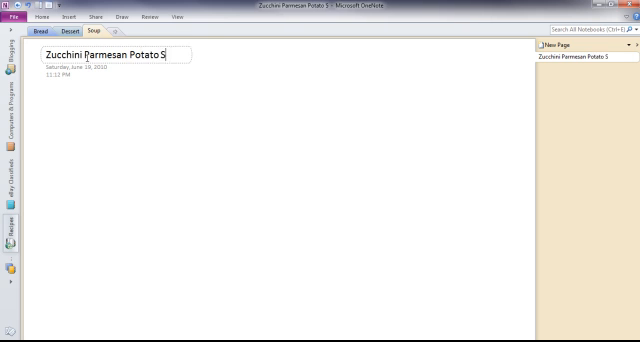
type("oup")
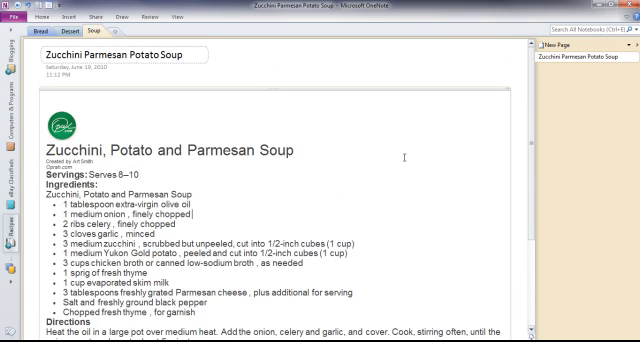
Scroll to the broth ingredient and select the word 'chicken' for replacement
scroll("down", 3)
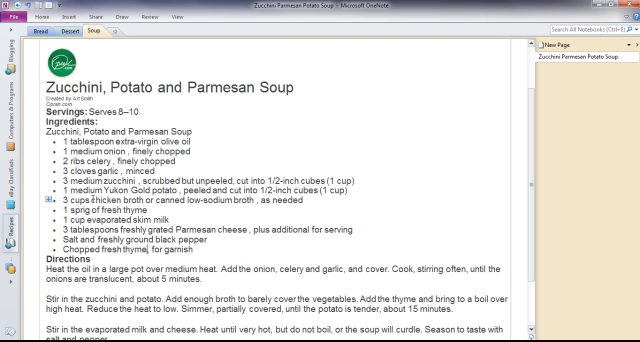
double_click(102, 204)
type("vegetable")
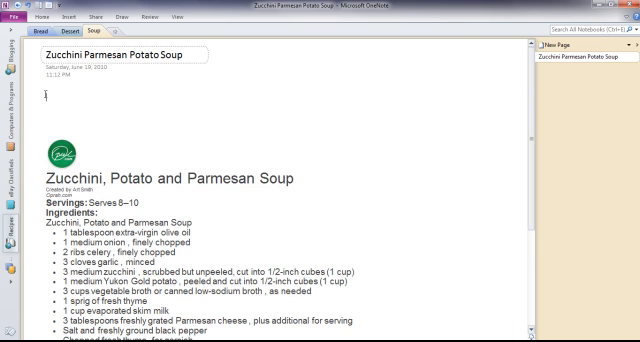
Type a note above the recipe saying it's not creamy enough, and select it for starring
type("The Ass thinks")
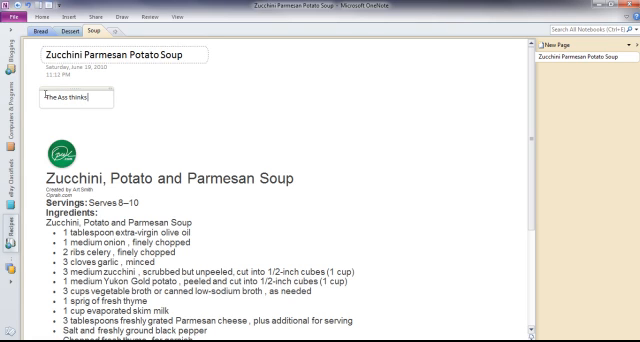
type("it's not creamy enough")
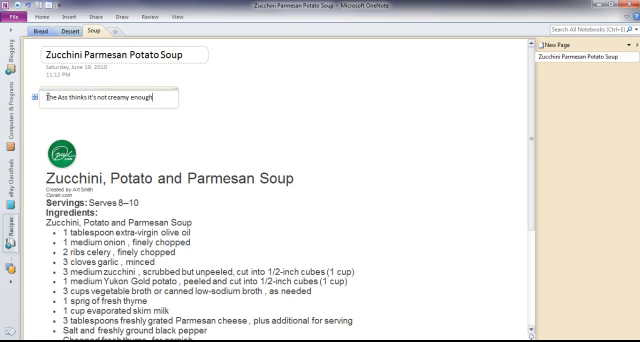
double_click(80, 100)
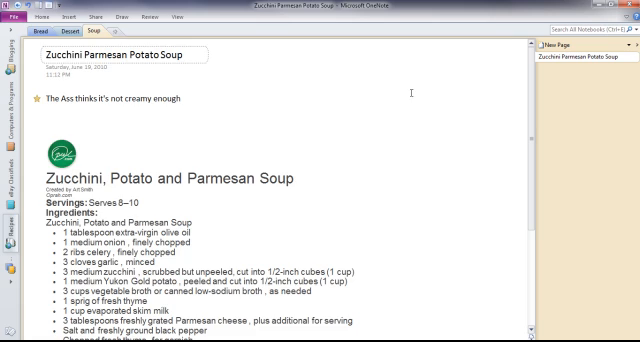
scroll("down", 3)
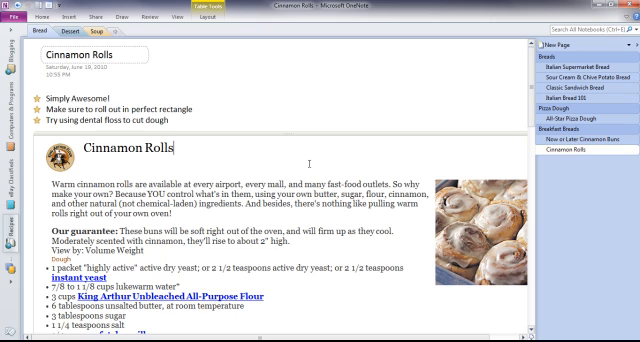
Switch to the Dessert section to view the Chocolate Swirl Cheesecake page
left_click(72, 30)
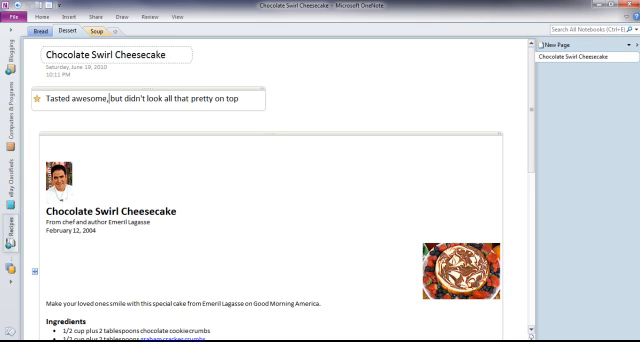
mouse_move(410, 97)
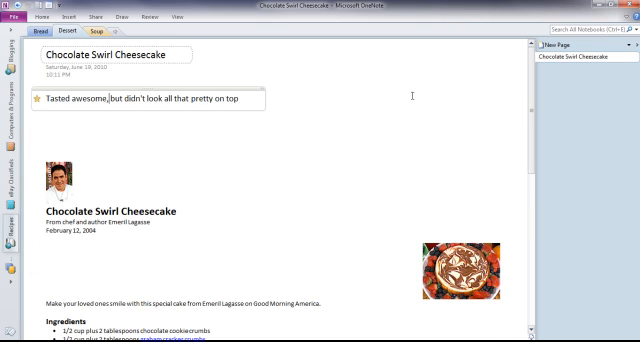